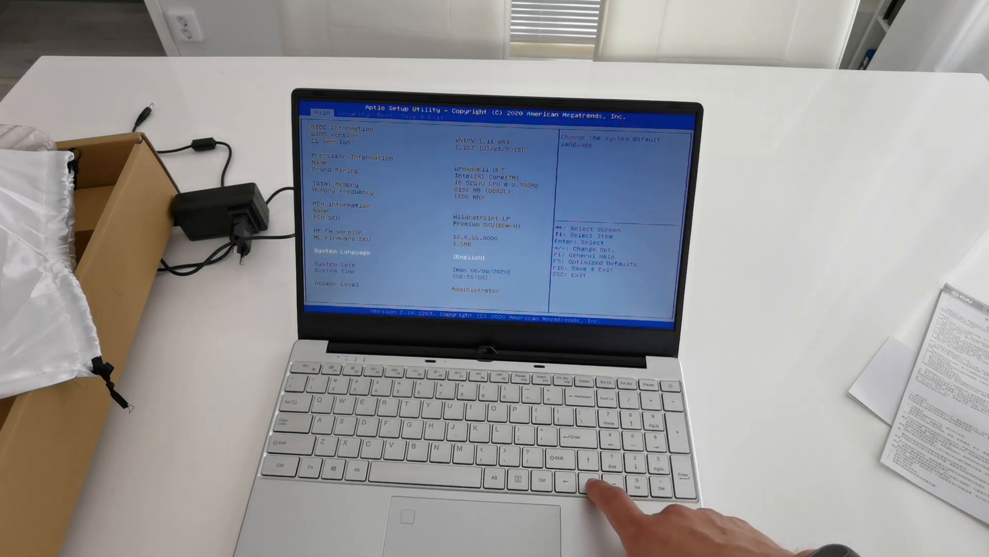
# Step: Review the Main page items down to System Time, then view the Security password options
pyautogui.press('Down')
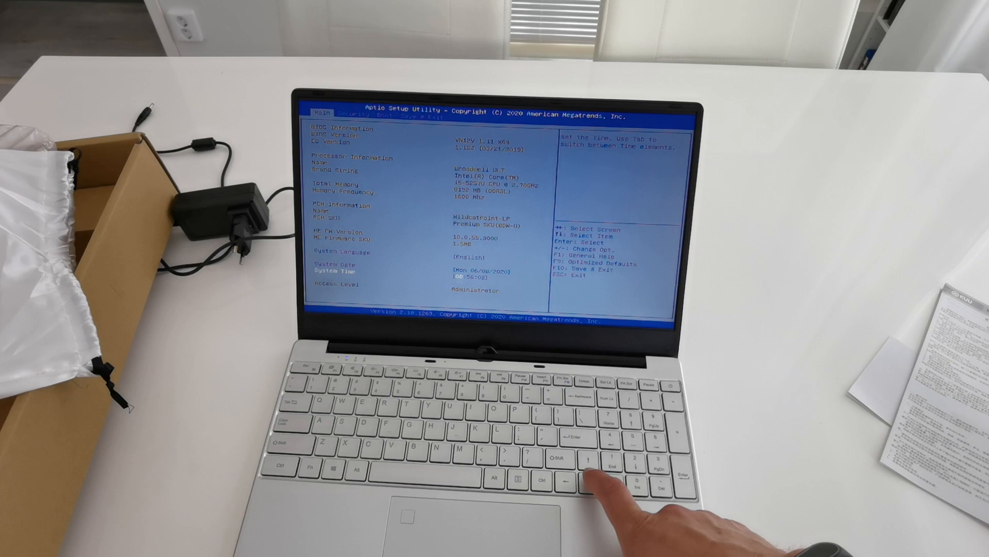
pyautogui.press('up')
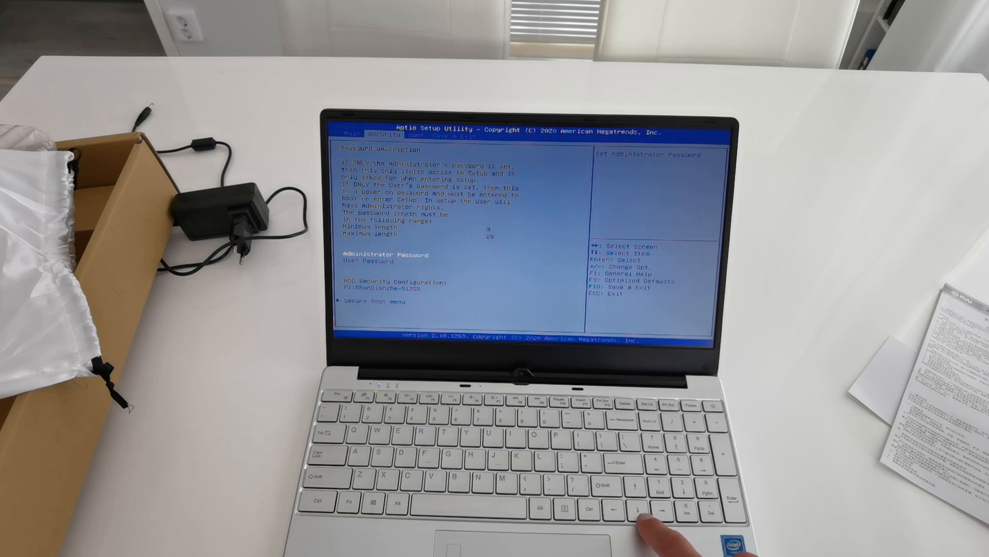
# Step: Check that Secure Boot is enabled, then view the Boot page with Fast Boot and boot order
pyautogui.press('down')
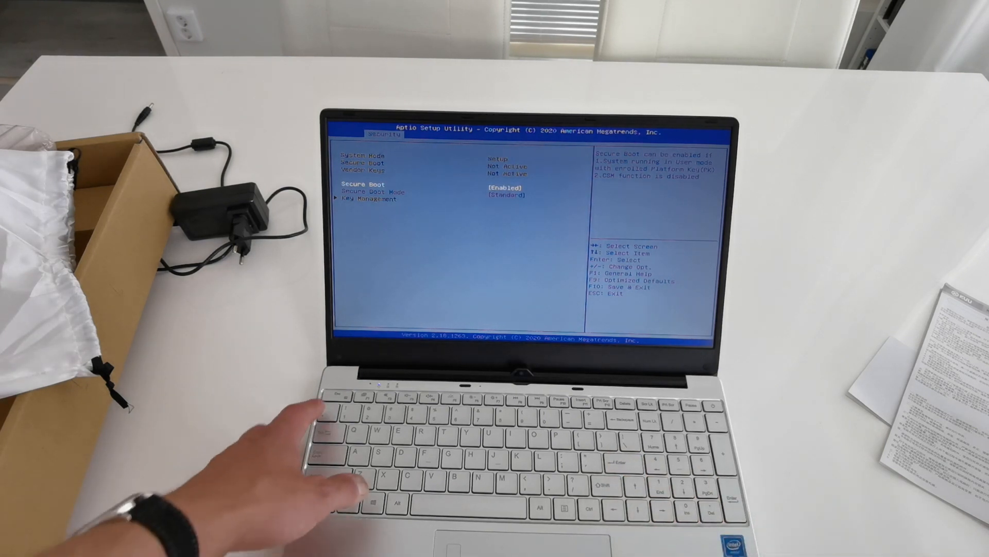
pyautogui.press('right')
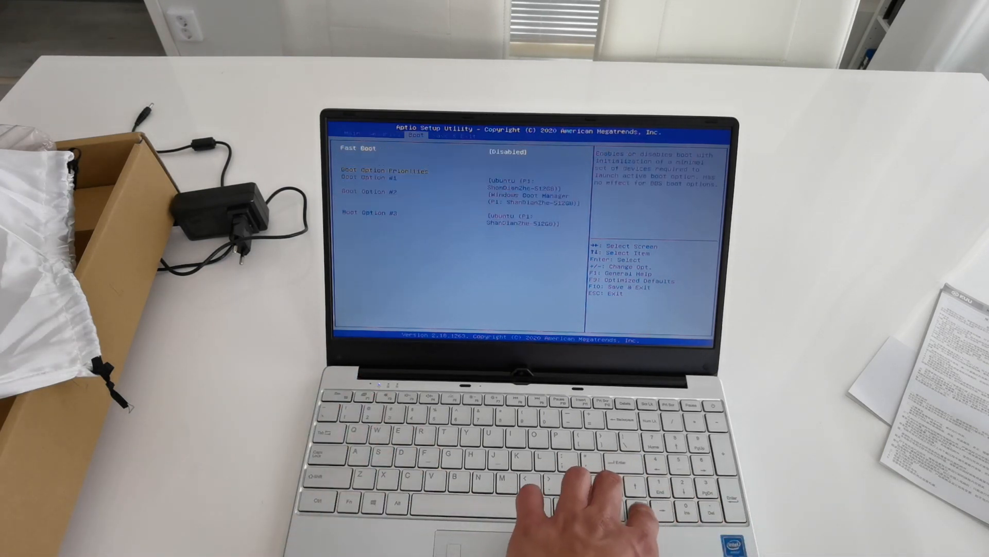
# Step: Set Fast Boot to Enabled on the Boot page and return to the Security page
pyautogui.press('down')
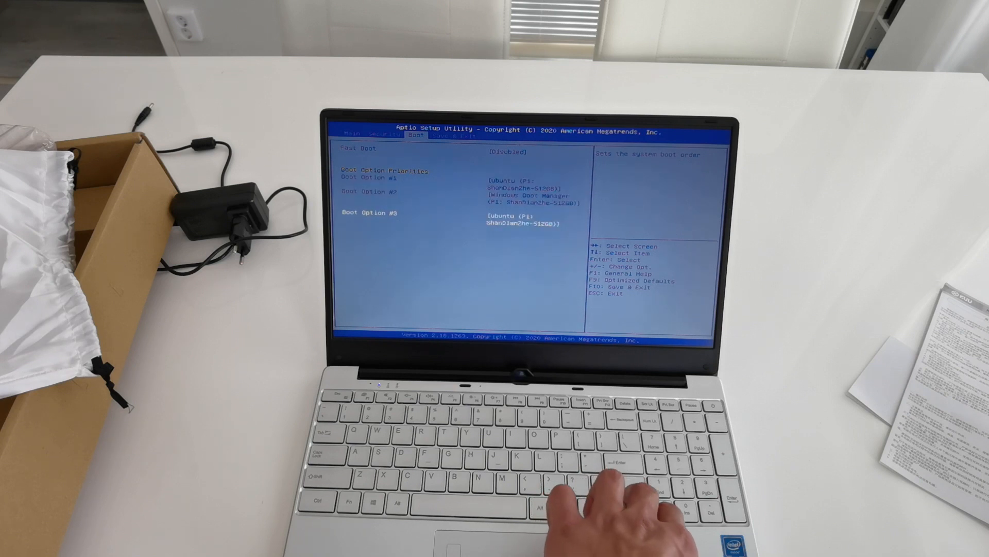
pyautogui.press('enter')
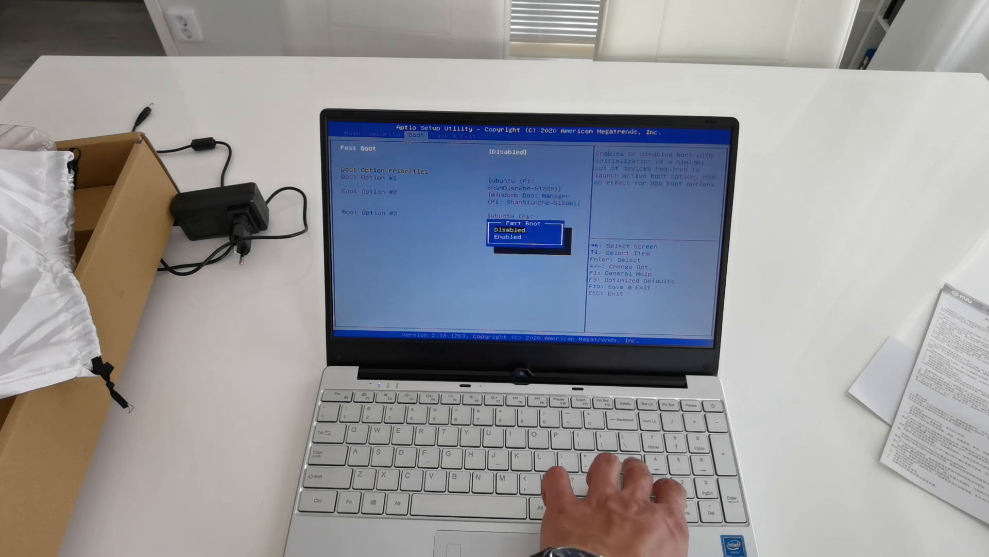
pyautogui.press('Enter')
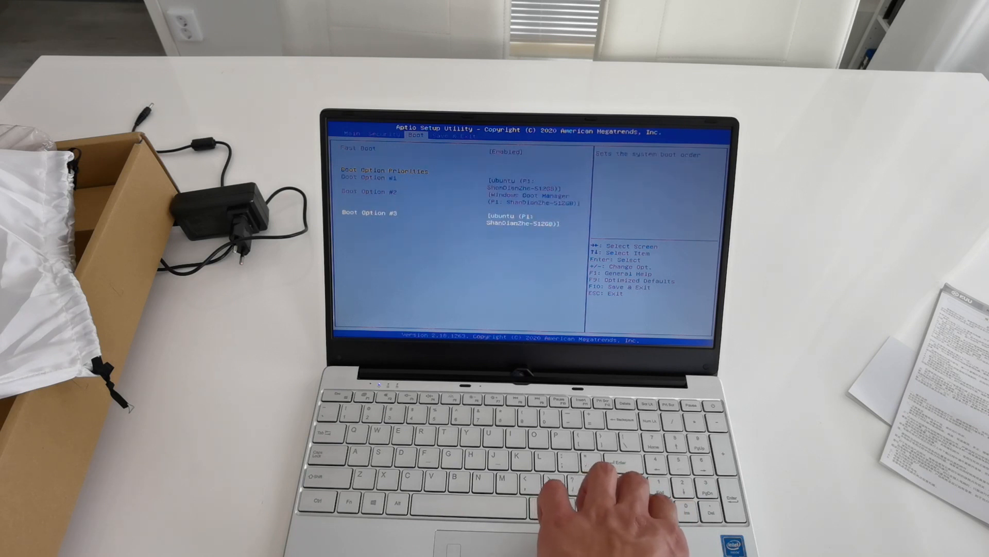
pyautogui.press('Left')
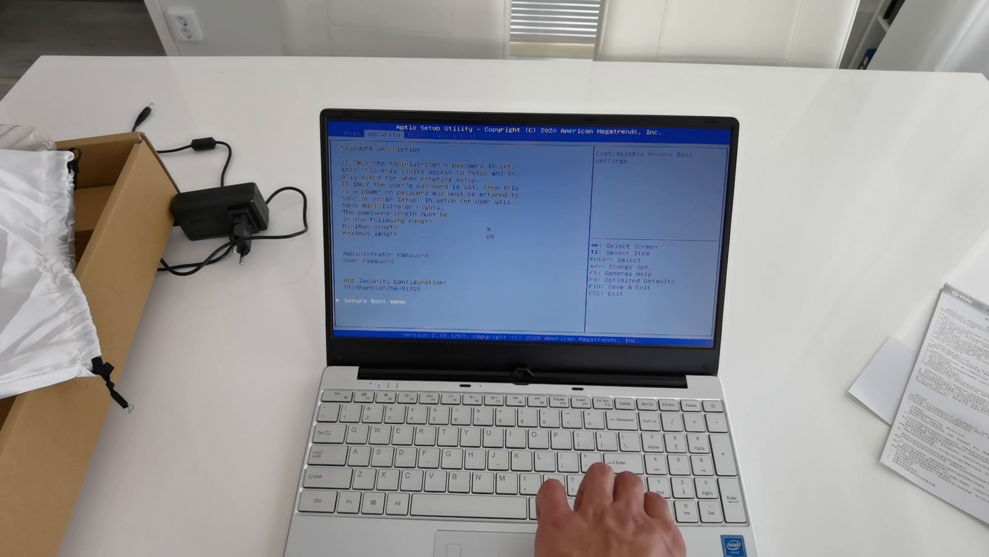